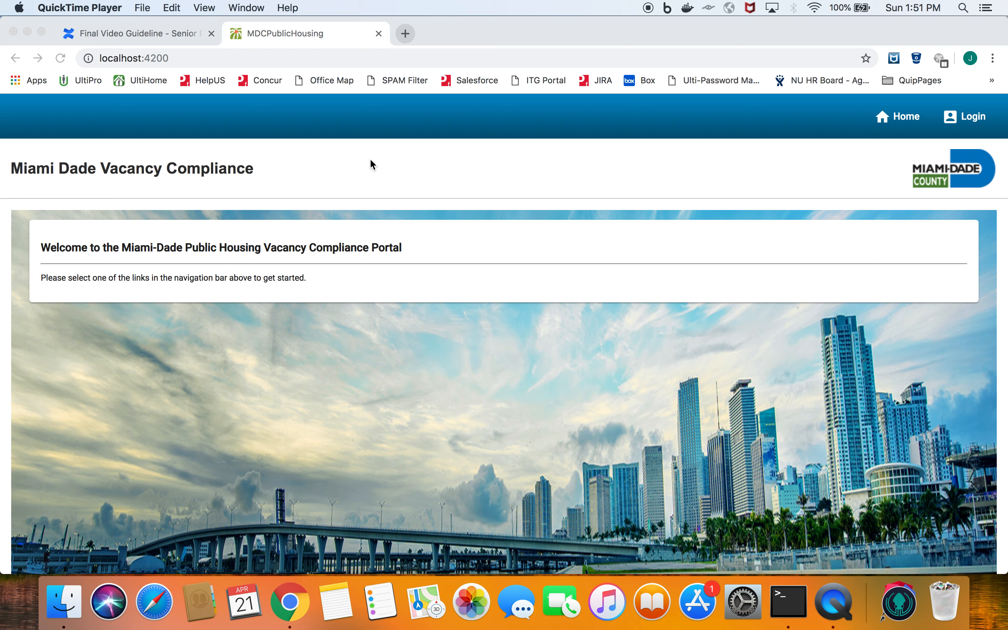
- Log in as the admin user with username and password to reach the Profile page
left_click(972, 117)
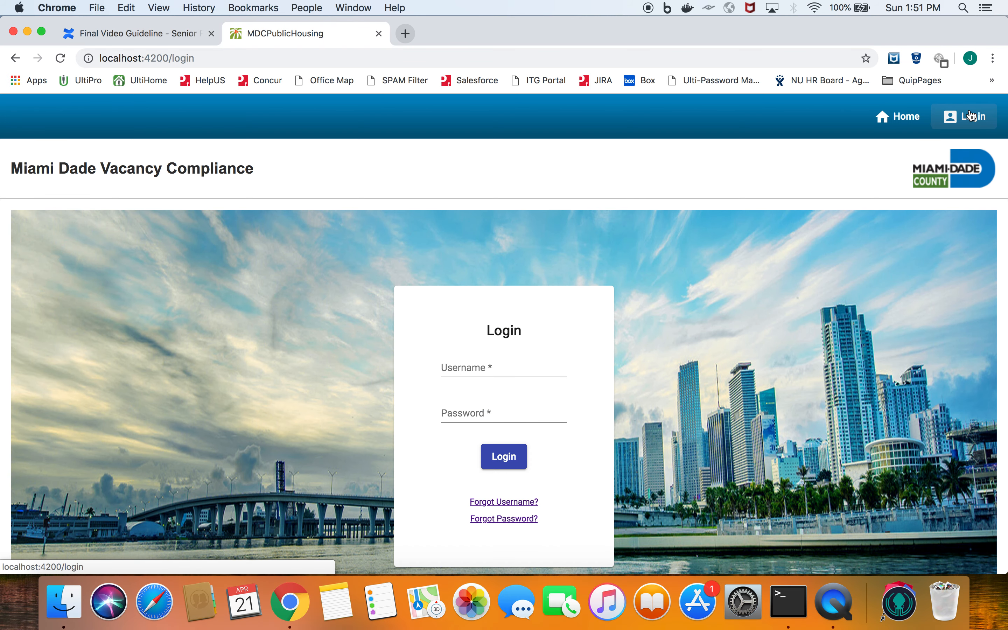
type("a")
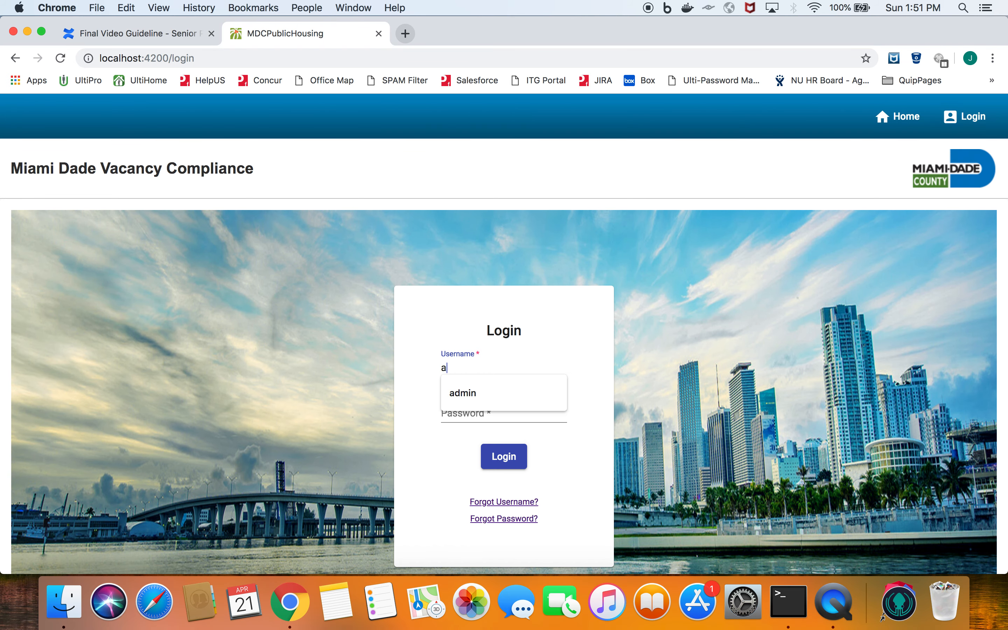
type("•••")
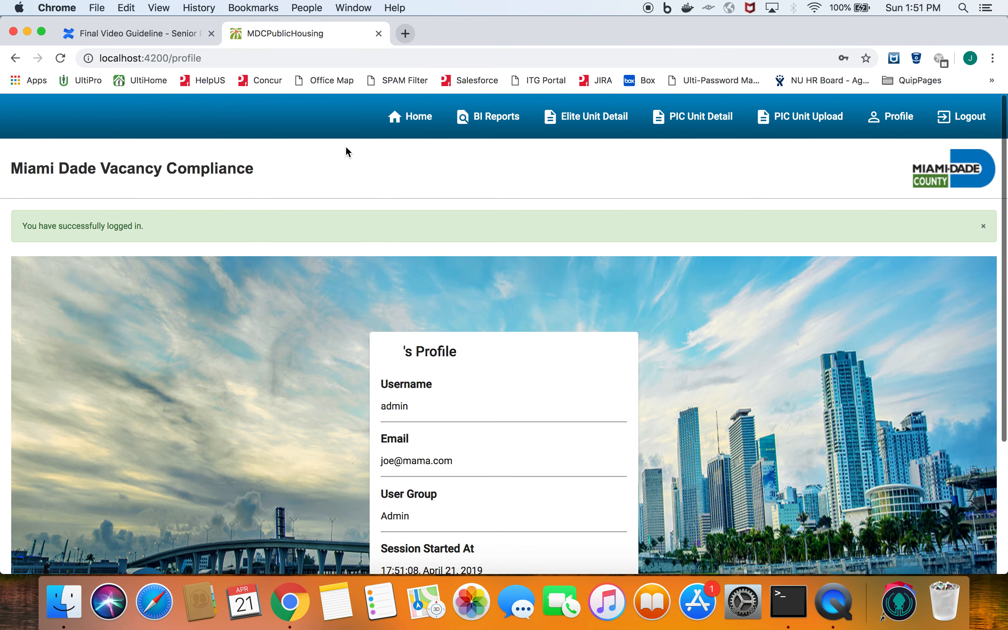
- Review the Home dashboard's unit charts and discrepancy totals
left_click(418, 116)
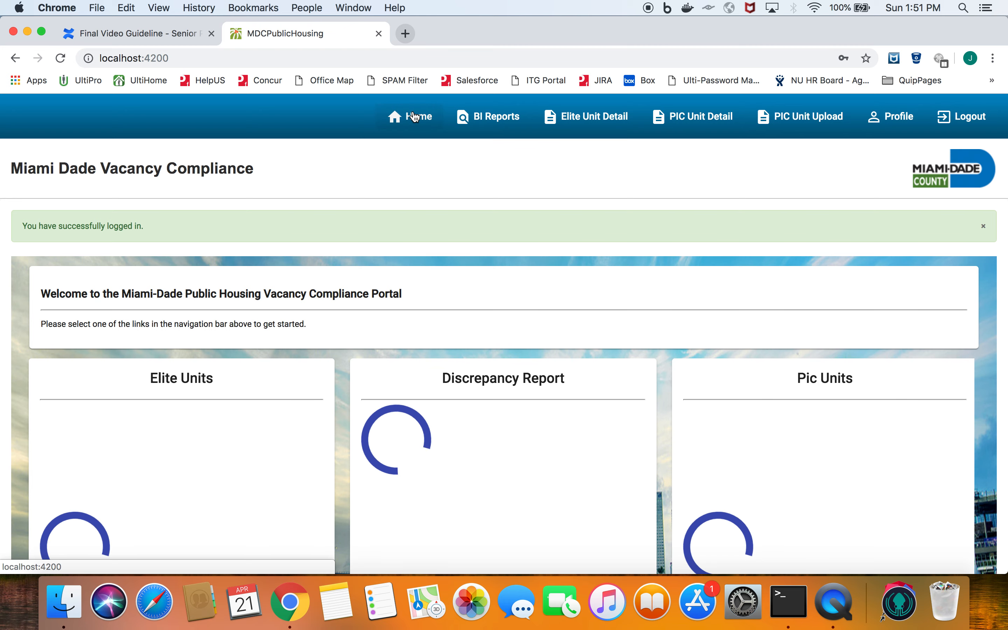
scroll("down", 3)
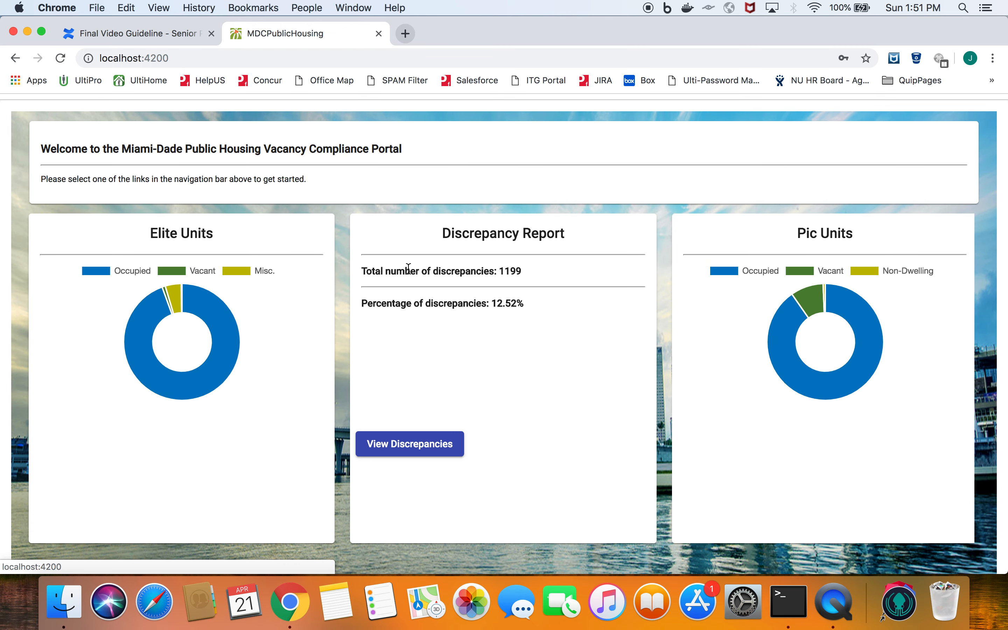
mouse_move(771, 305)
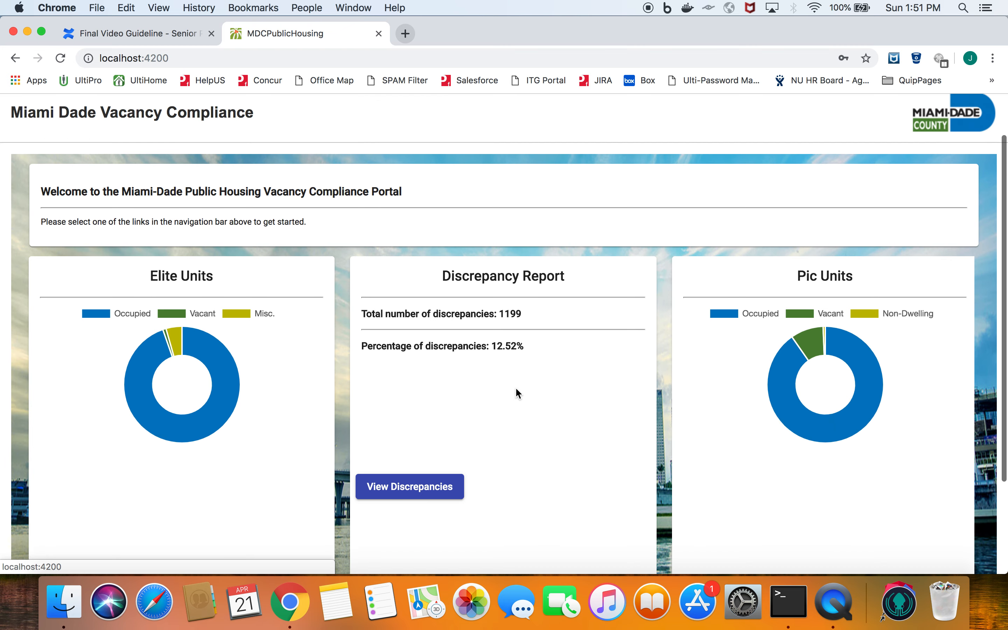
- Compare one discrepant ELITE and PIC unit in the diff checker, then head to BI Reports
left_click(409, 487)
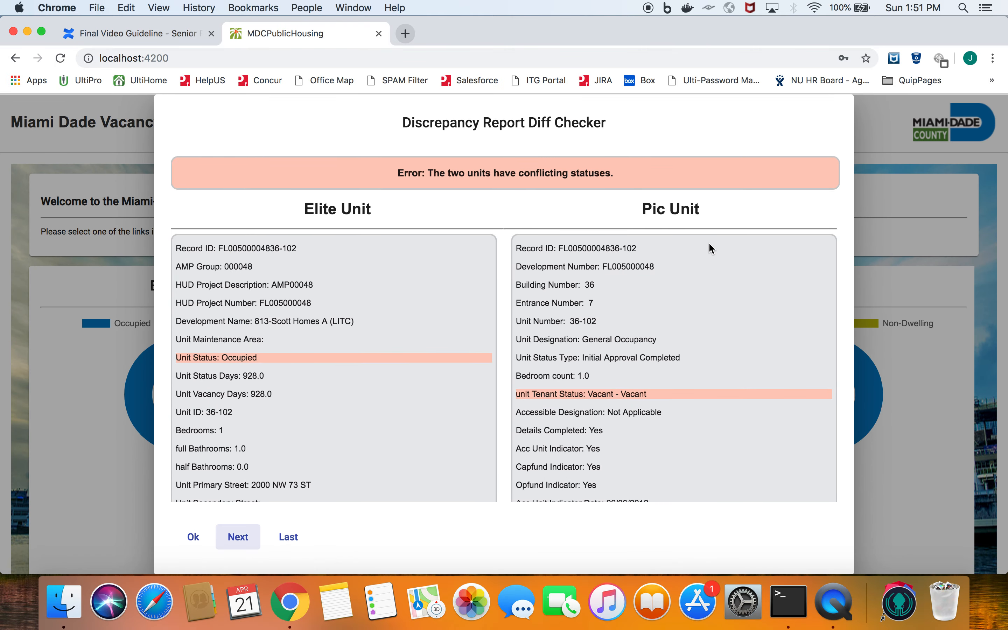
left_click(193, 537)
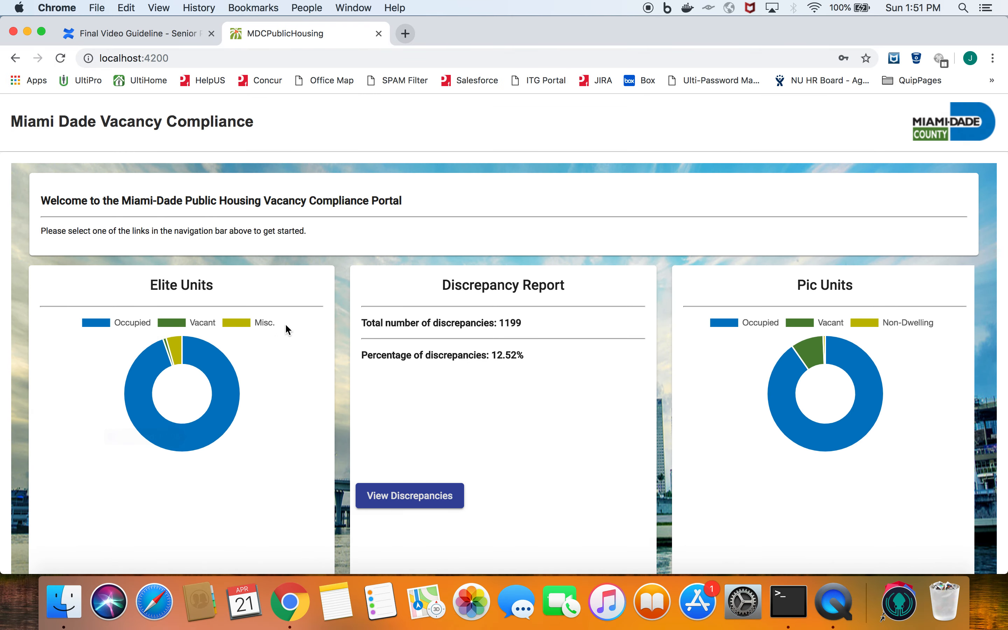
left_click(495, 116)
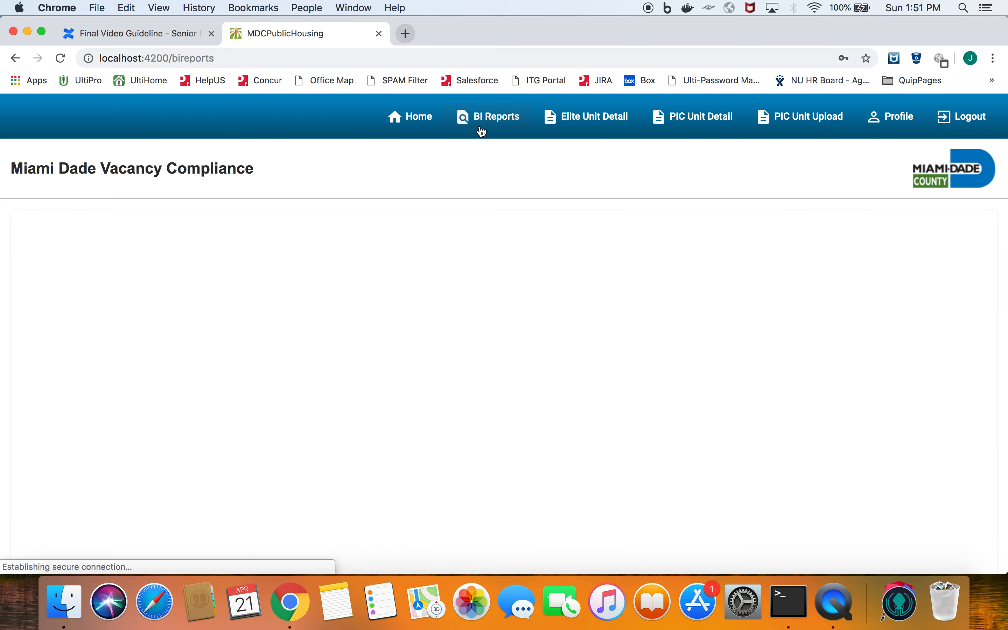
- Load the embedded Elite Summary report with unit-status filters and counts table
left_click(495, 117)
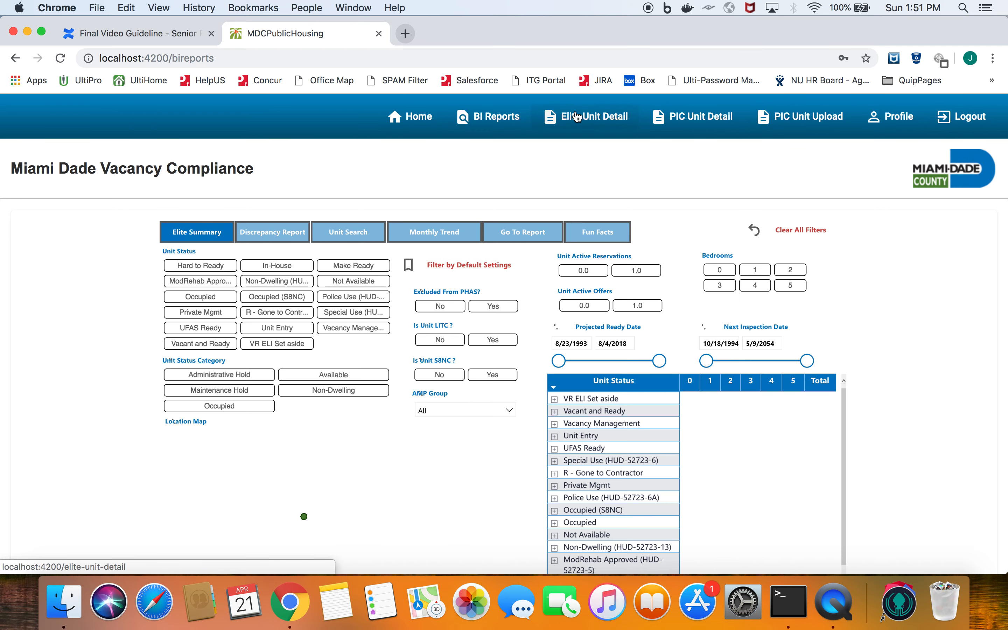
- Search the ELITE Unit Table by Bedrooms for 2 then 1, then switch to the PIC Unit Table
left_click(579, 116)
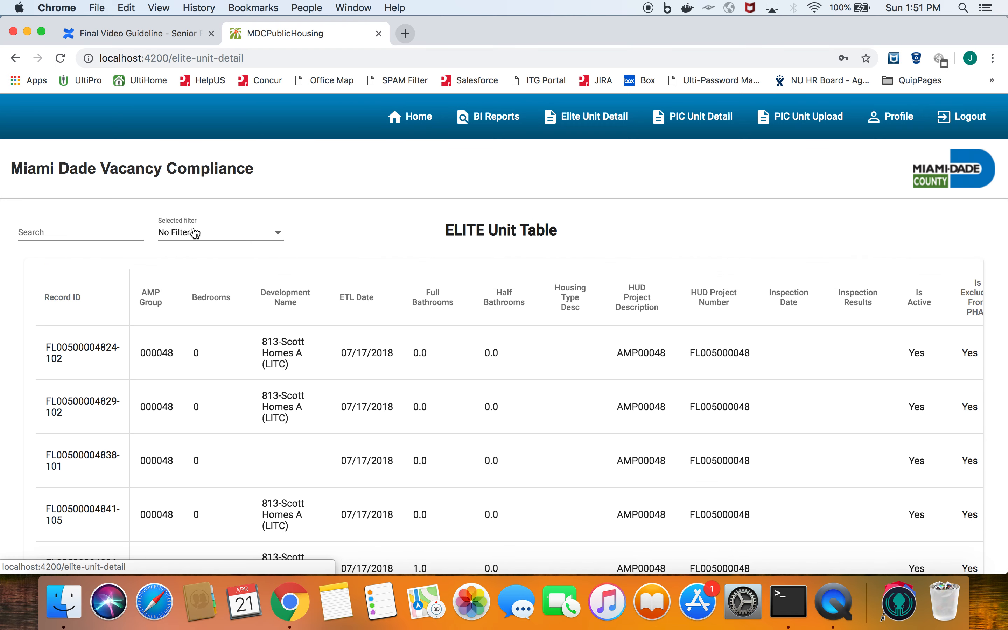
left_click(196, 232)
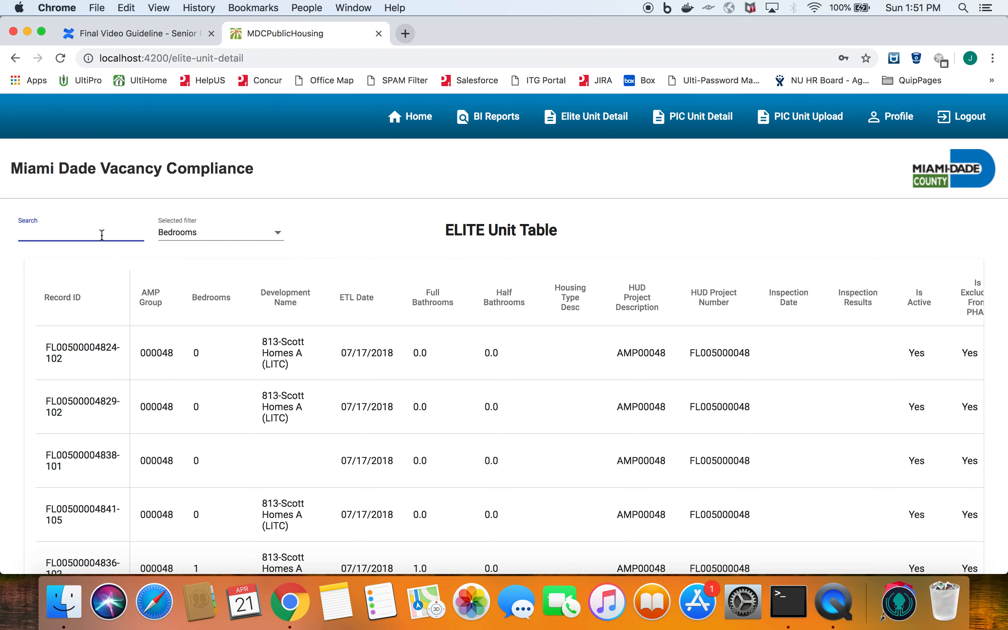
type("2")
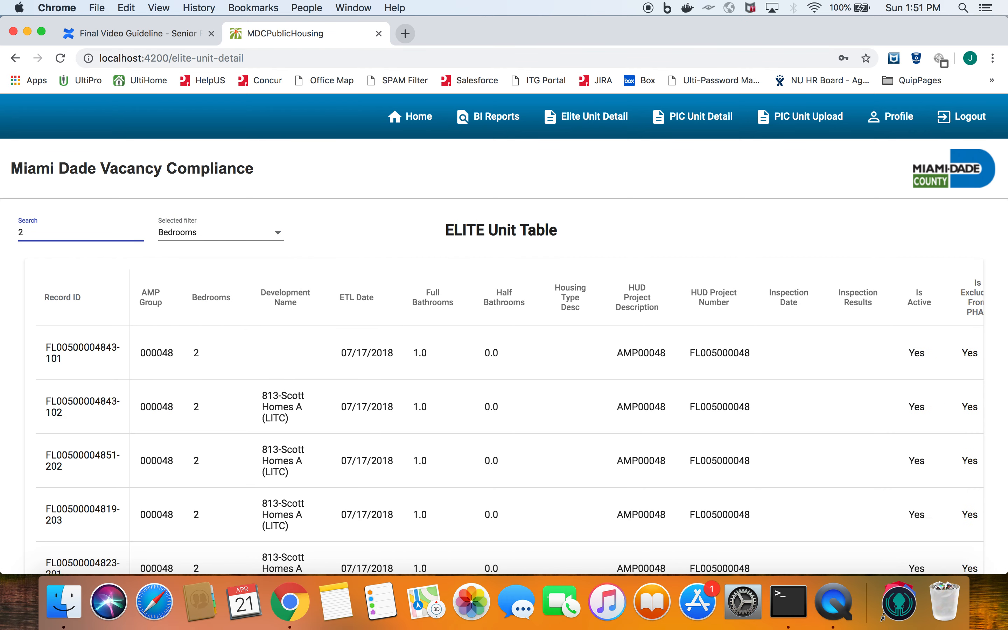
type("1")
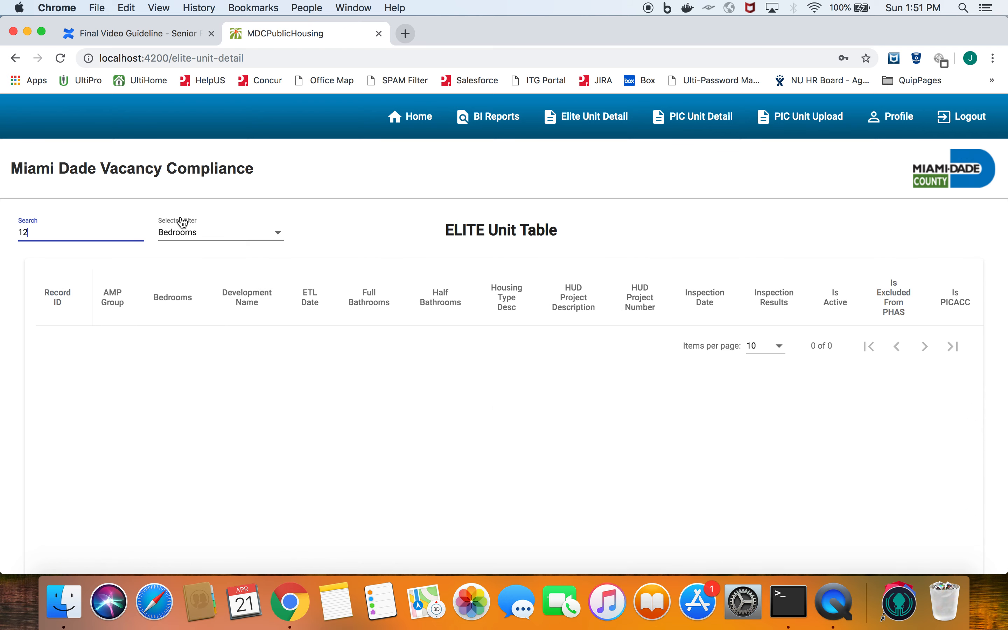
left_click(702, 116)
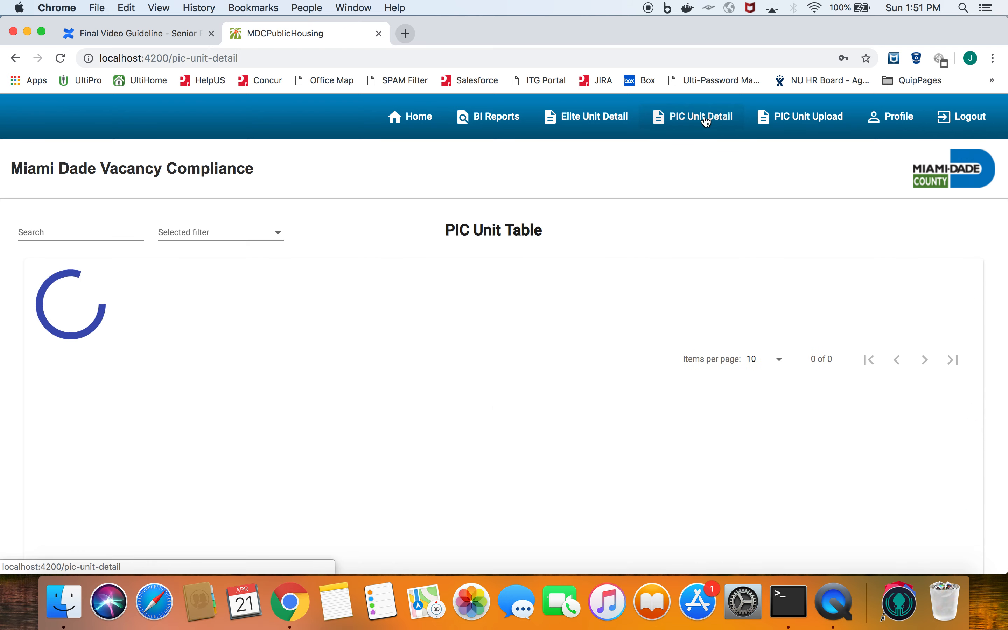